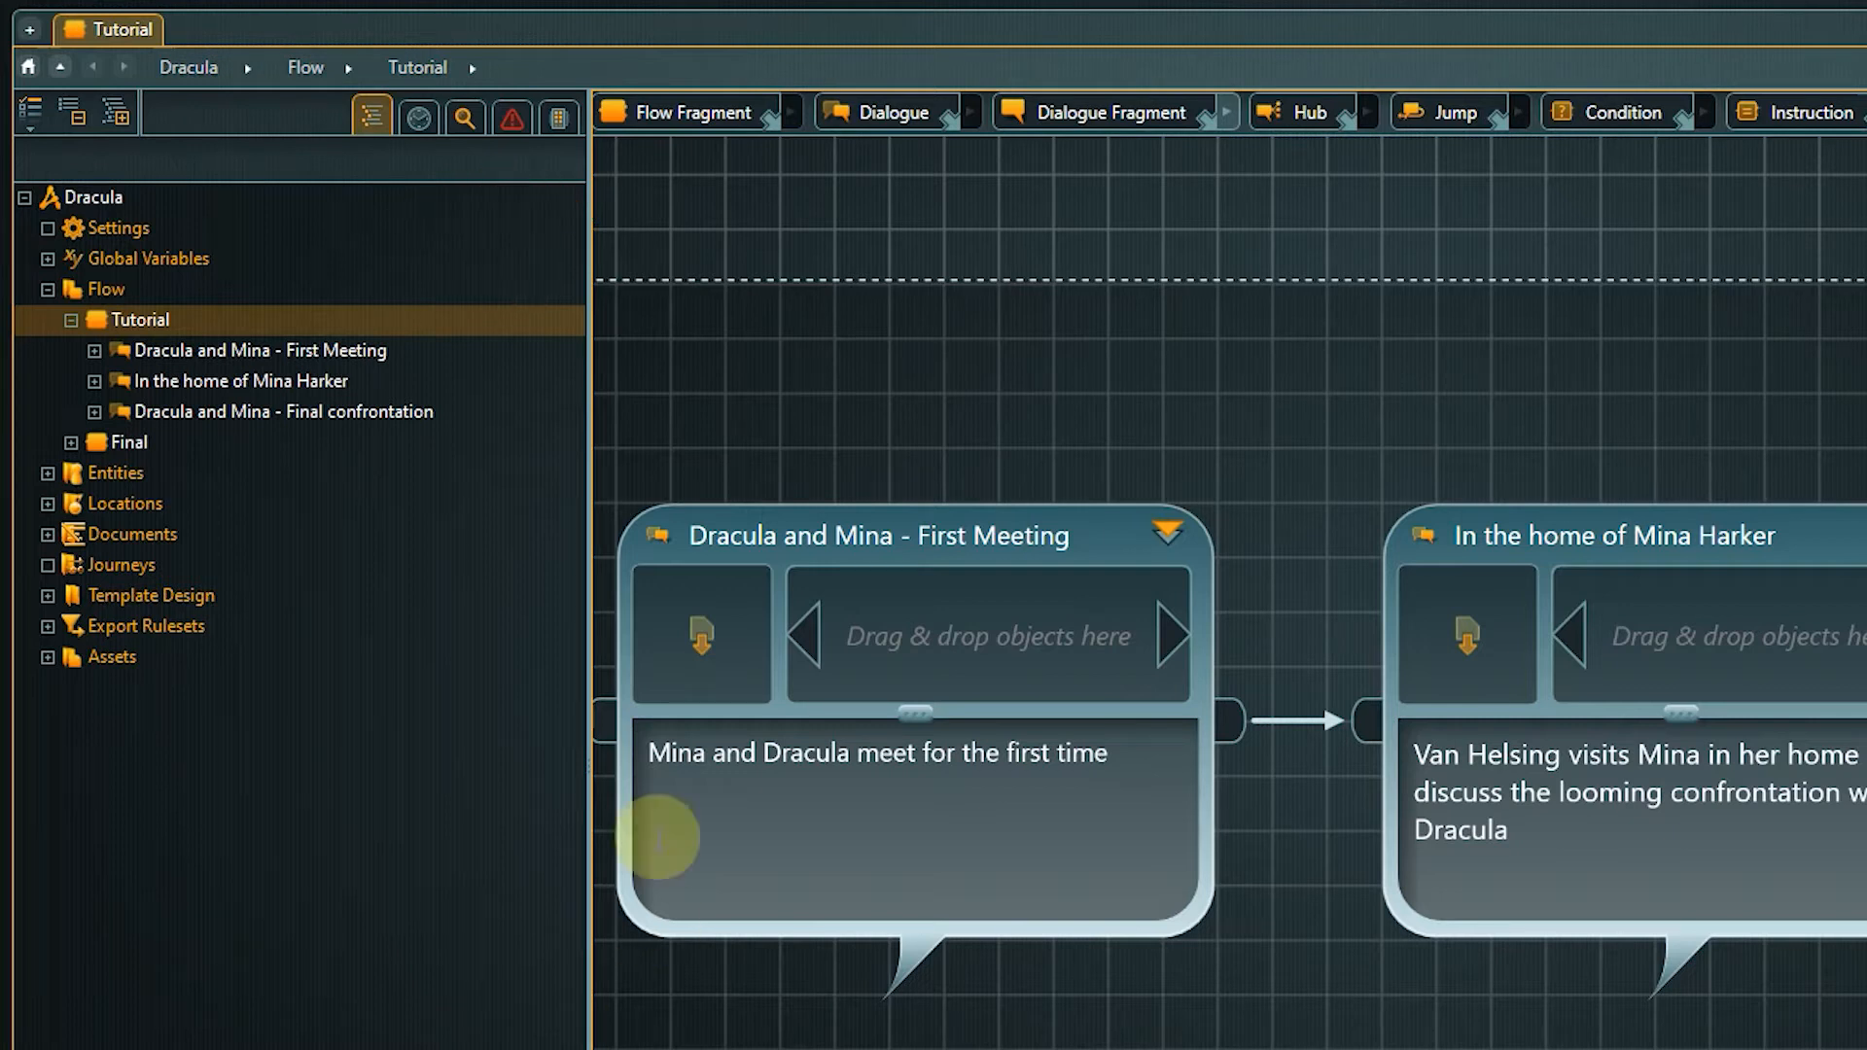
Step: Bring up the project conflict search panel in the navigator
{"action": "left_click", "coordinate": [512, 115]}
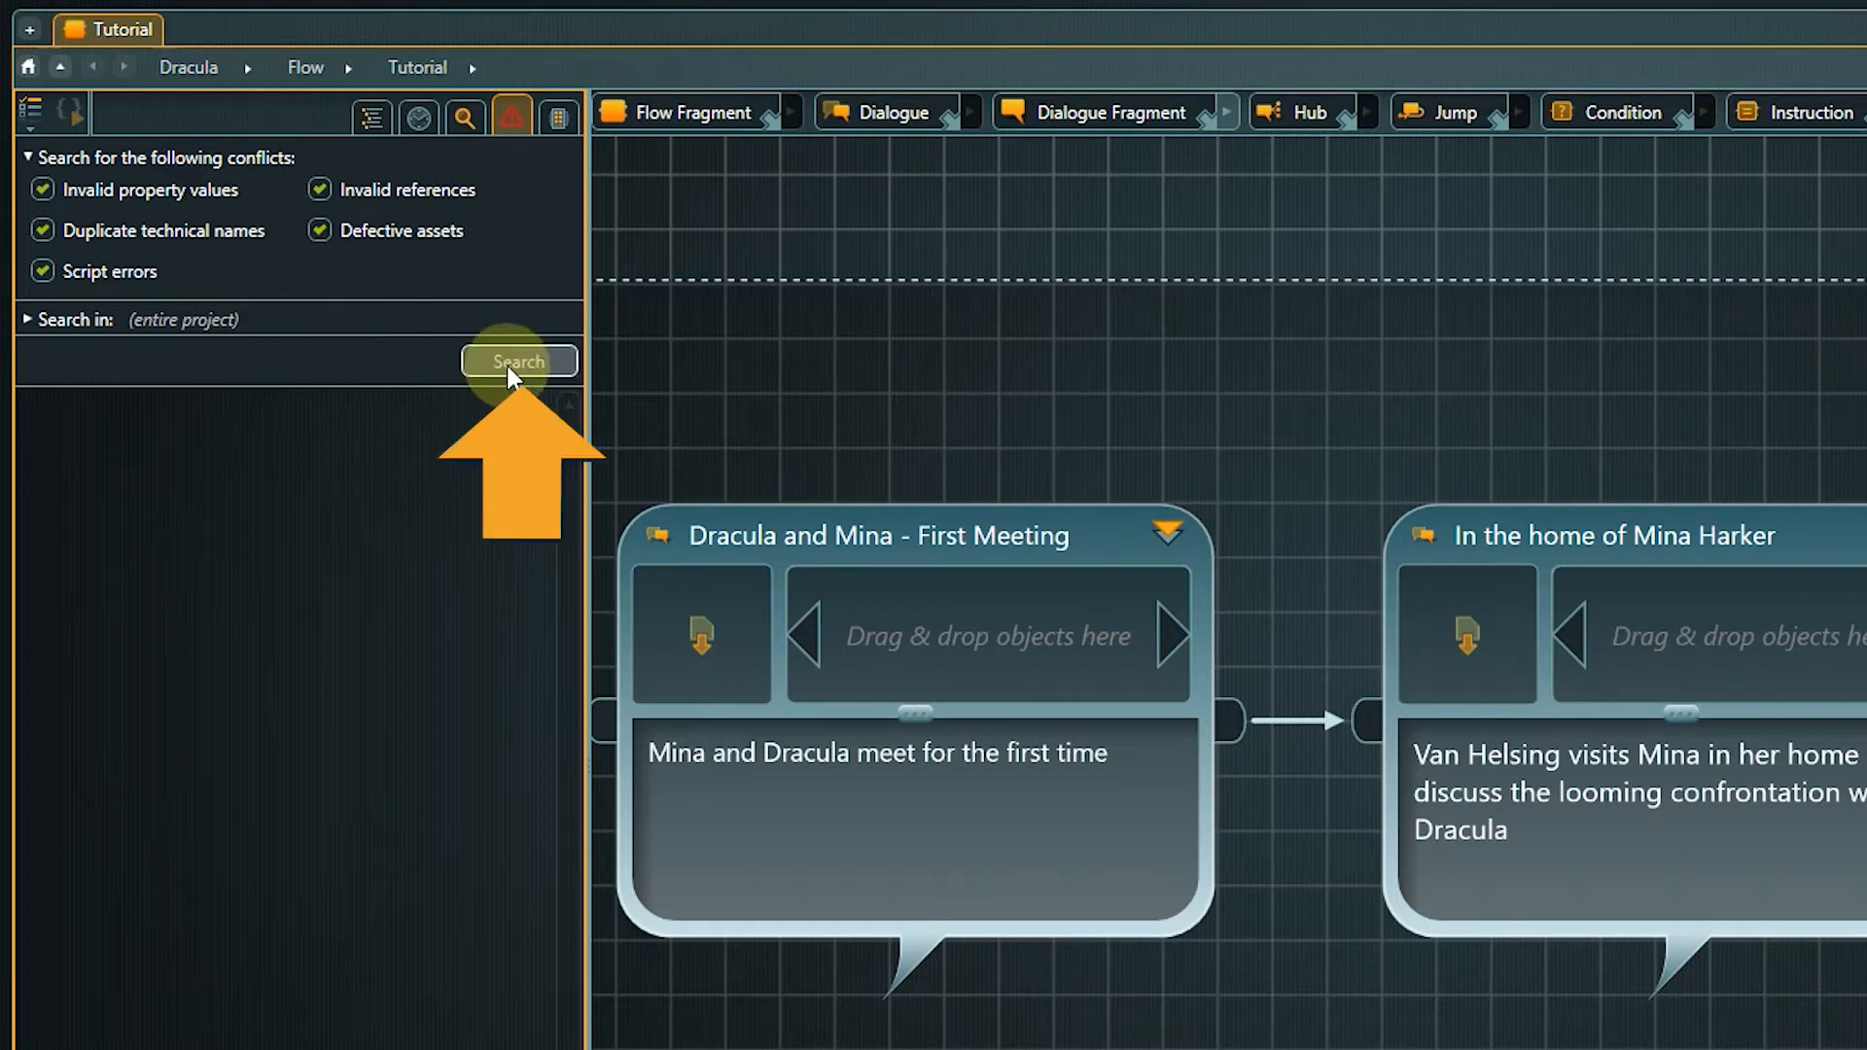
Step: Search the entire project for conflicts, yielding three results
{"action": "left_click", "coordinate": [518, 361]}
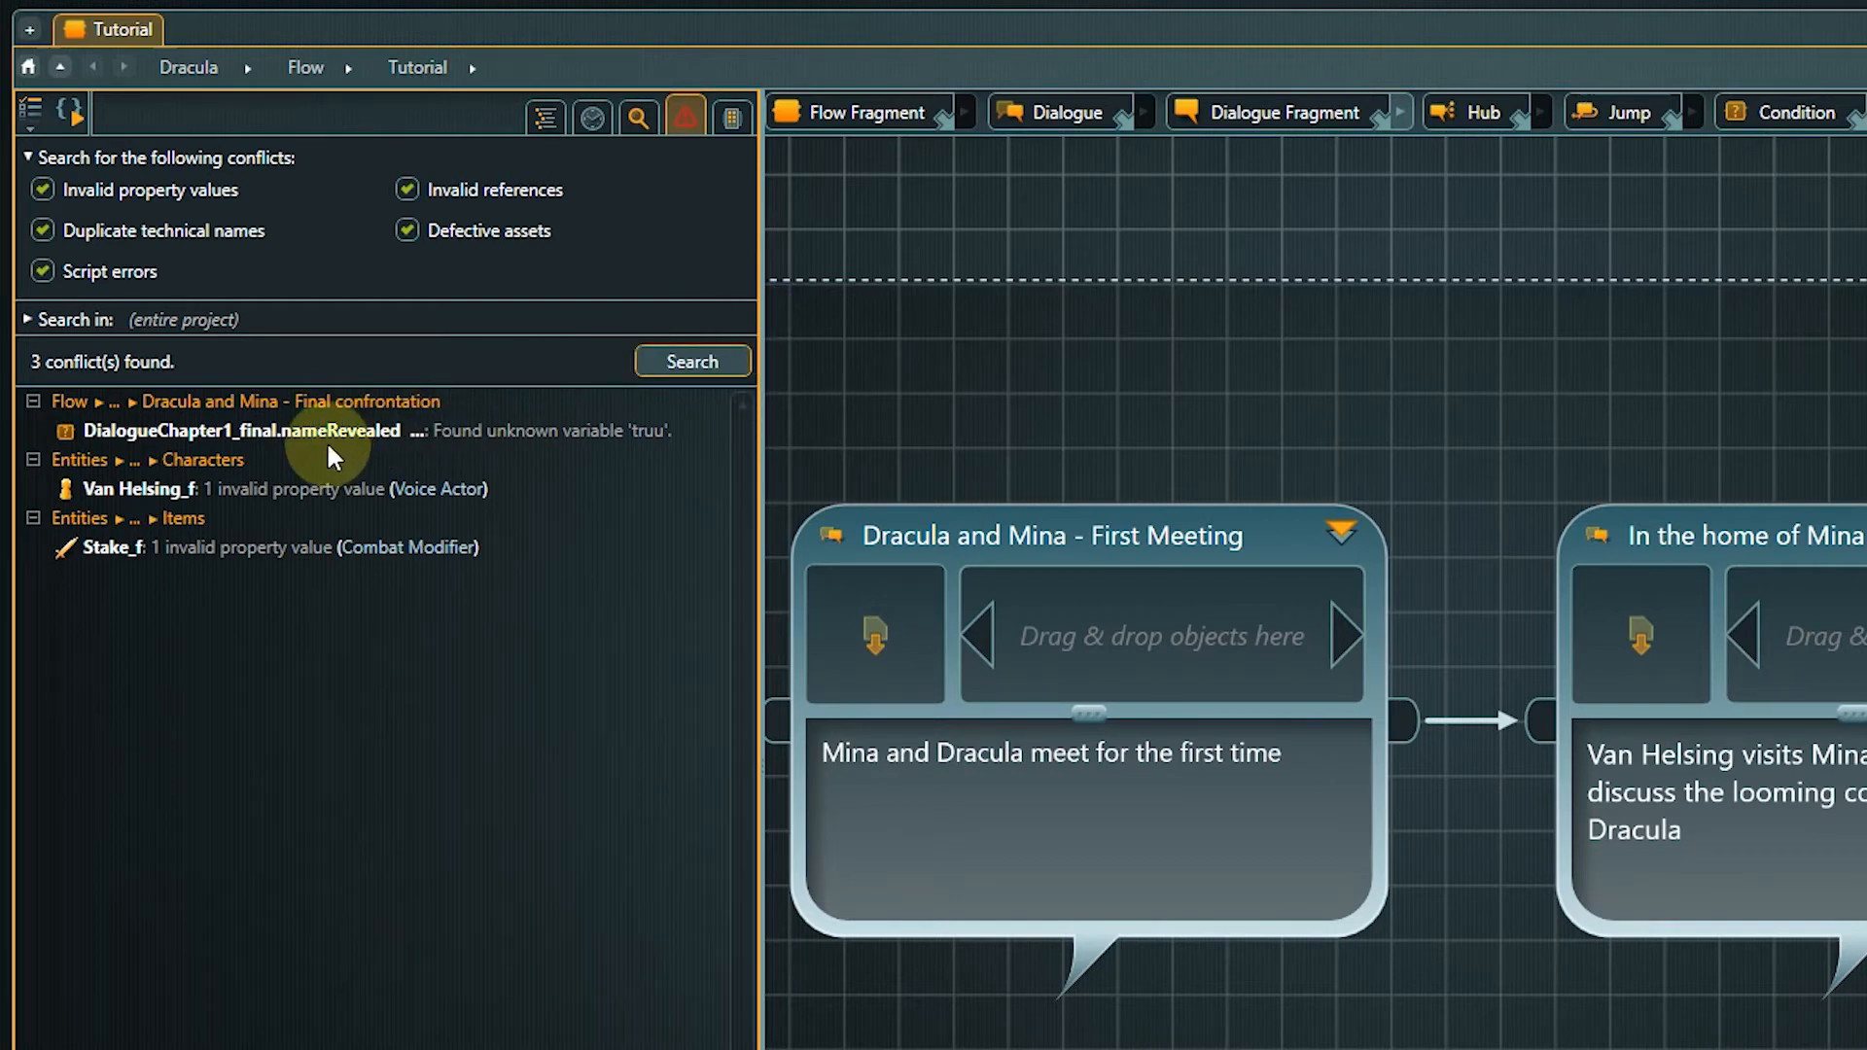
Step: Correct the unknown-variable condition so it reads nameRevealed == true, then return to the list
{"action": "double_click", "coordinate": [243, 430]}
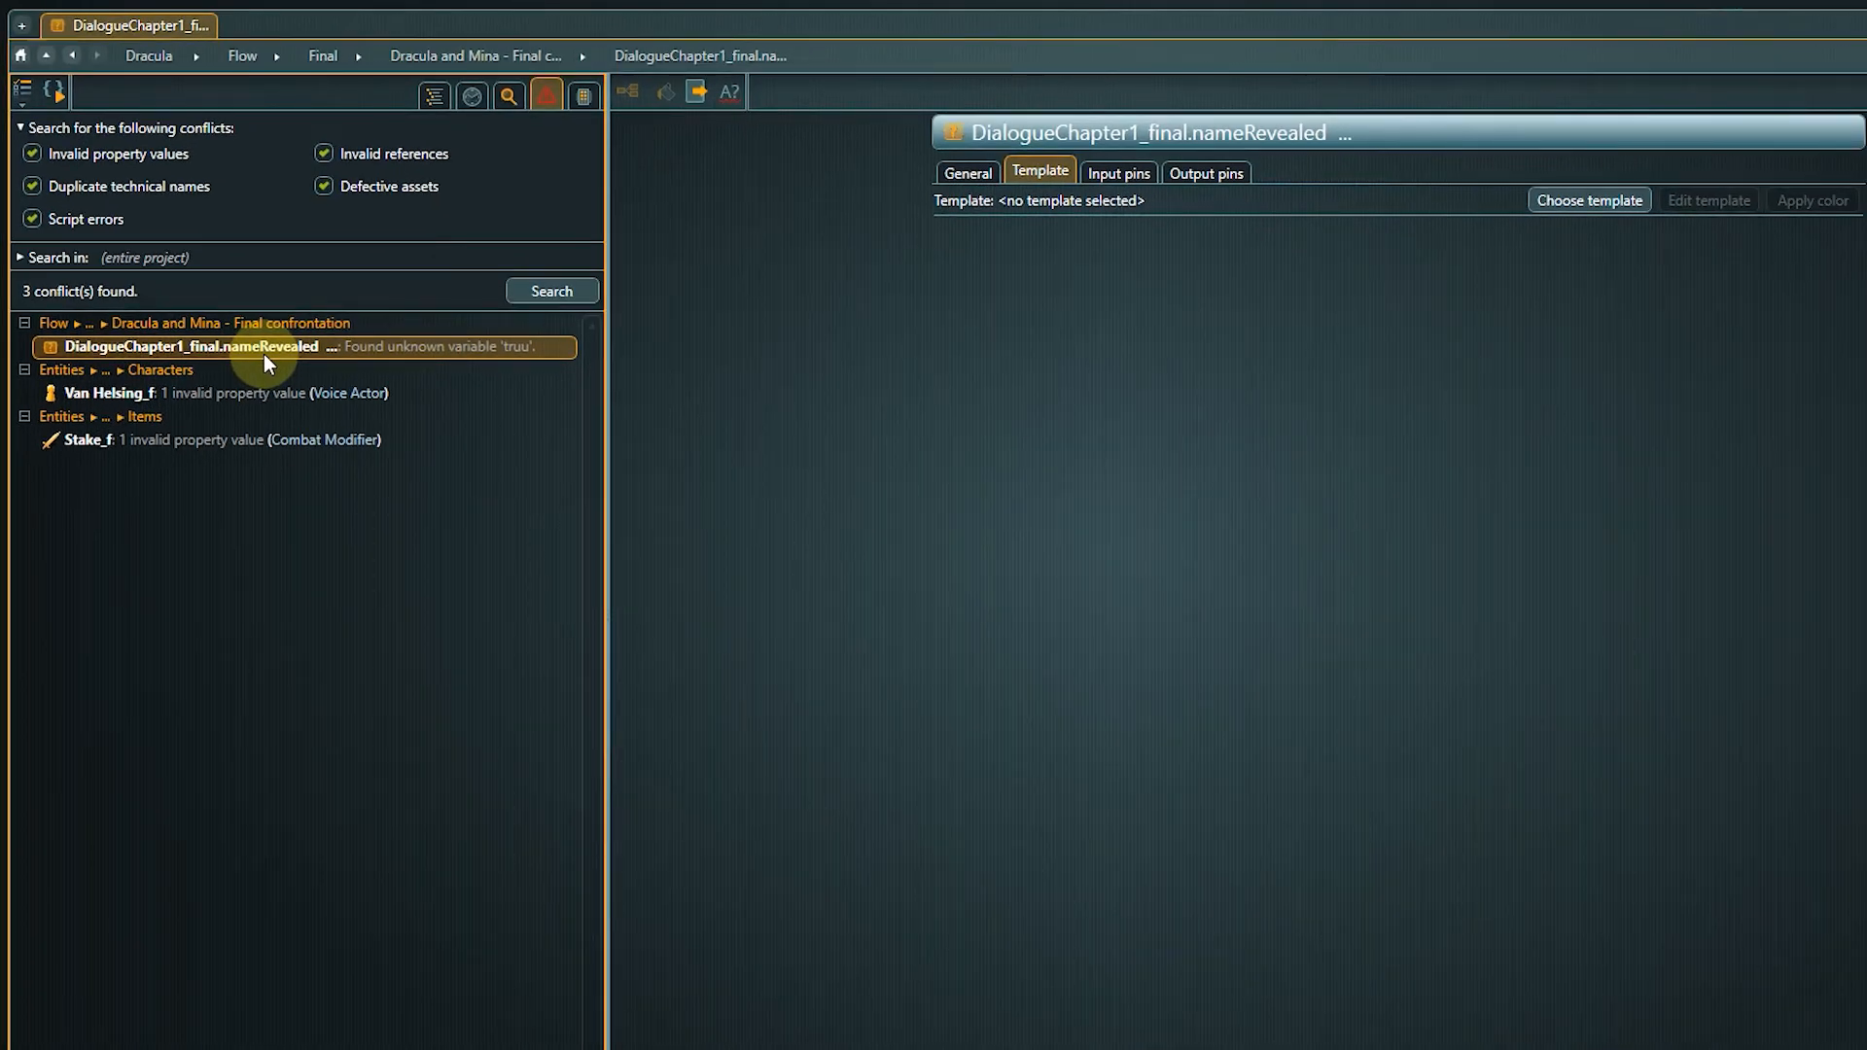
{"action": "left_click", "coordinate": [967, 173]}
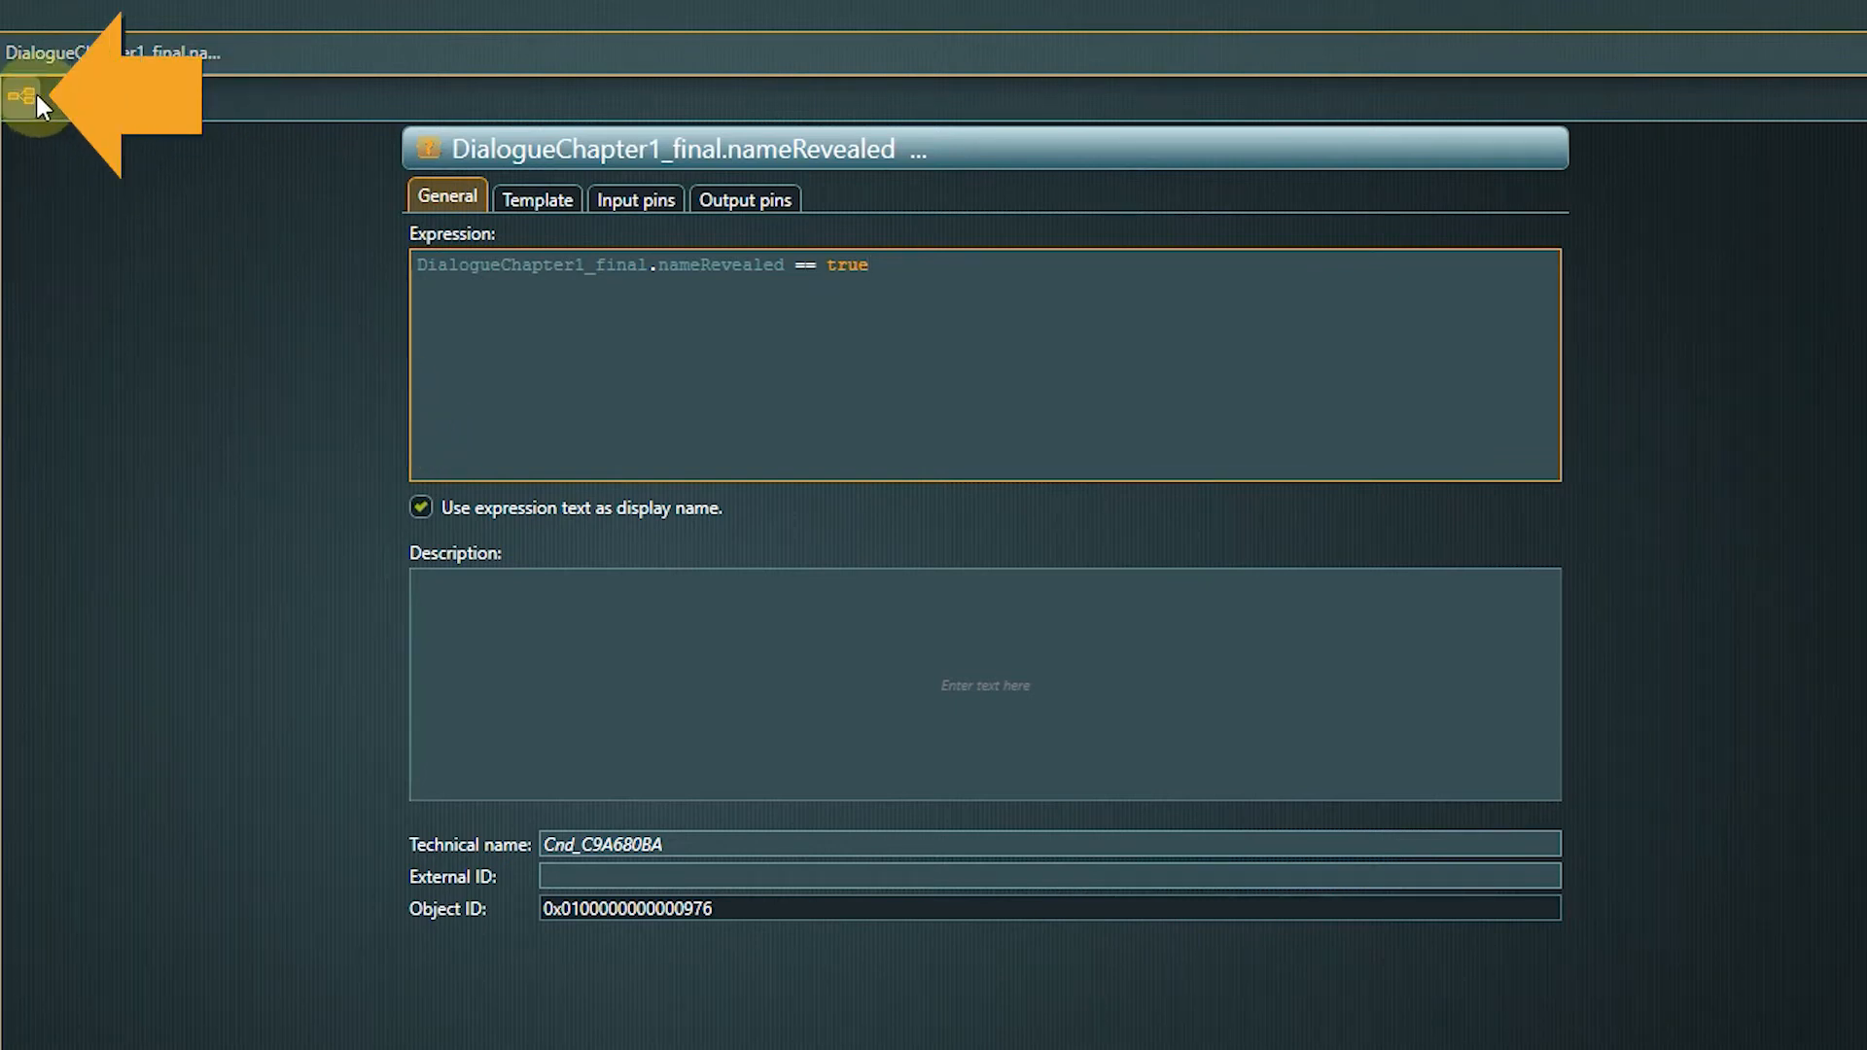
{"action": "left_click", "coordinate": [29, 98]}
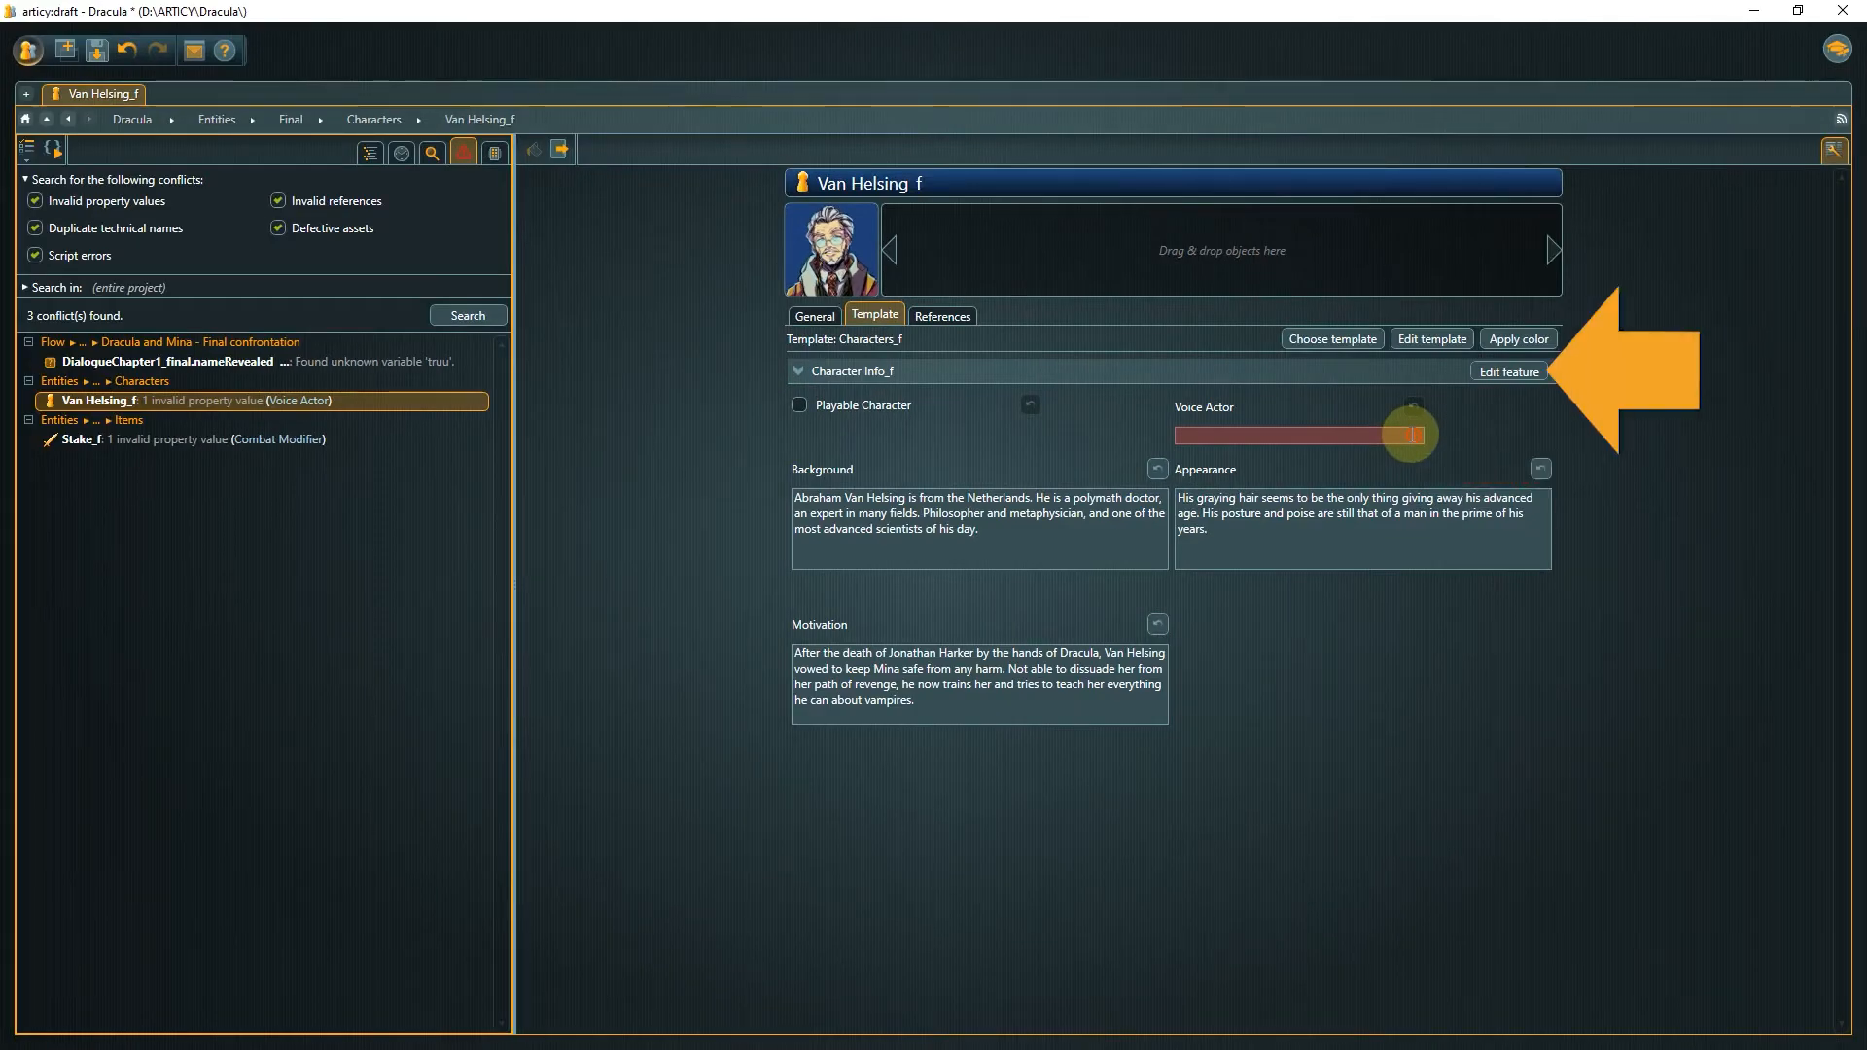
{"action": "mouse_move", "coordinate": [1509, 369]}
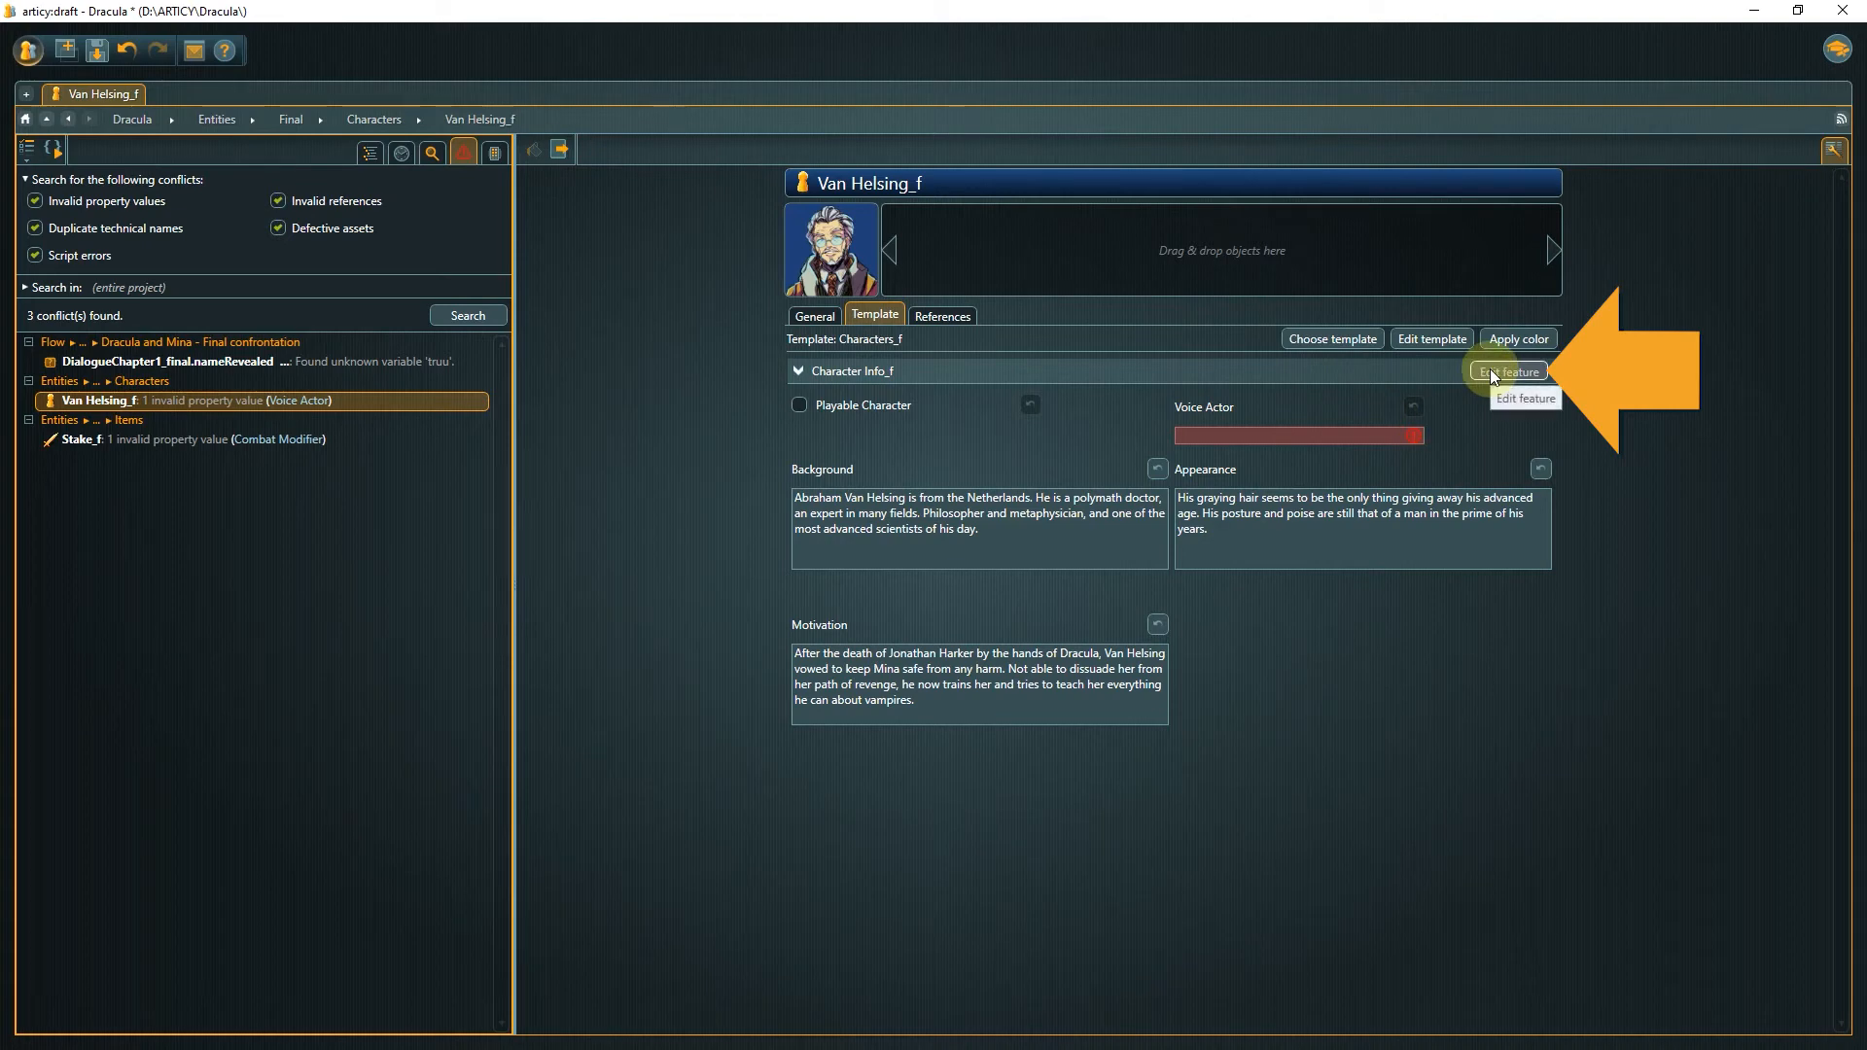
Step: Inspect the Character Info_f feature definition showing Voice Actor as mandatory
{"action": "left_click", "coordinate": [1507, 369]}
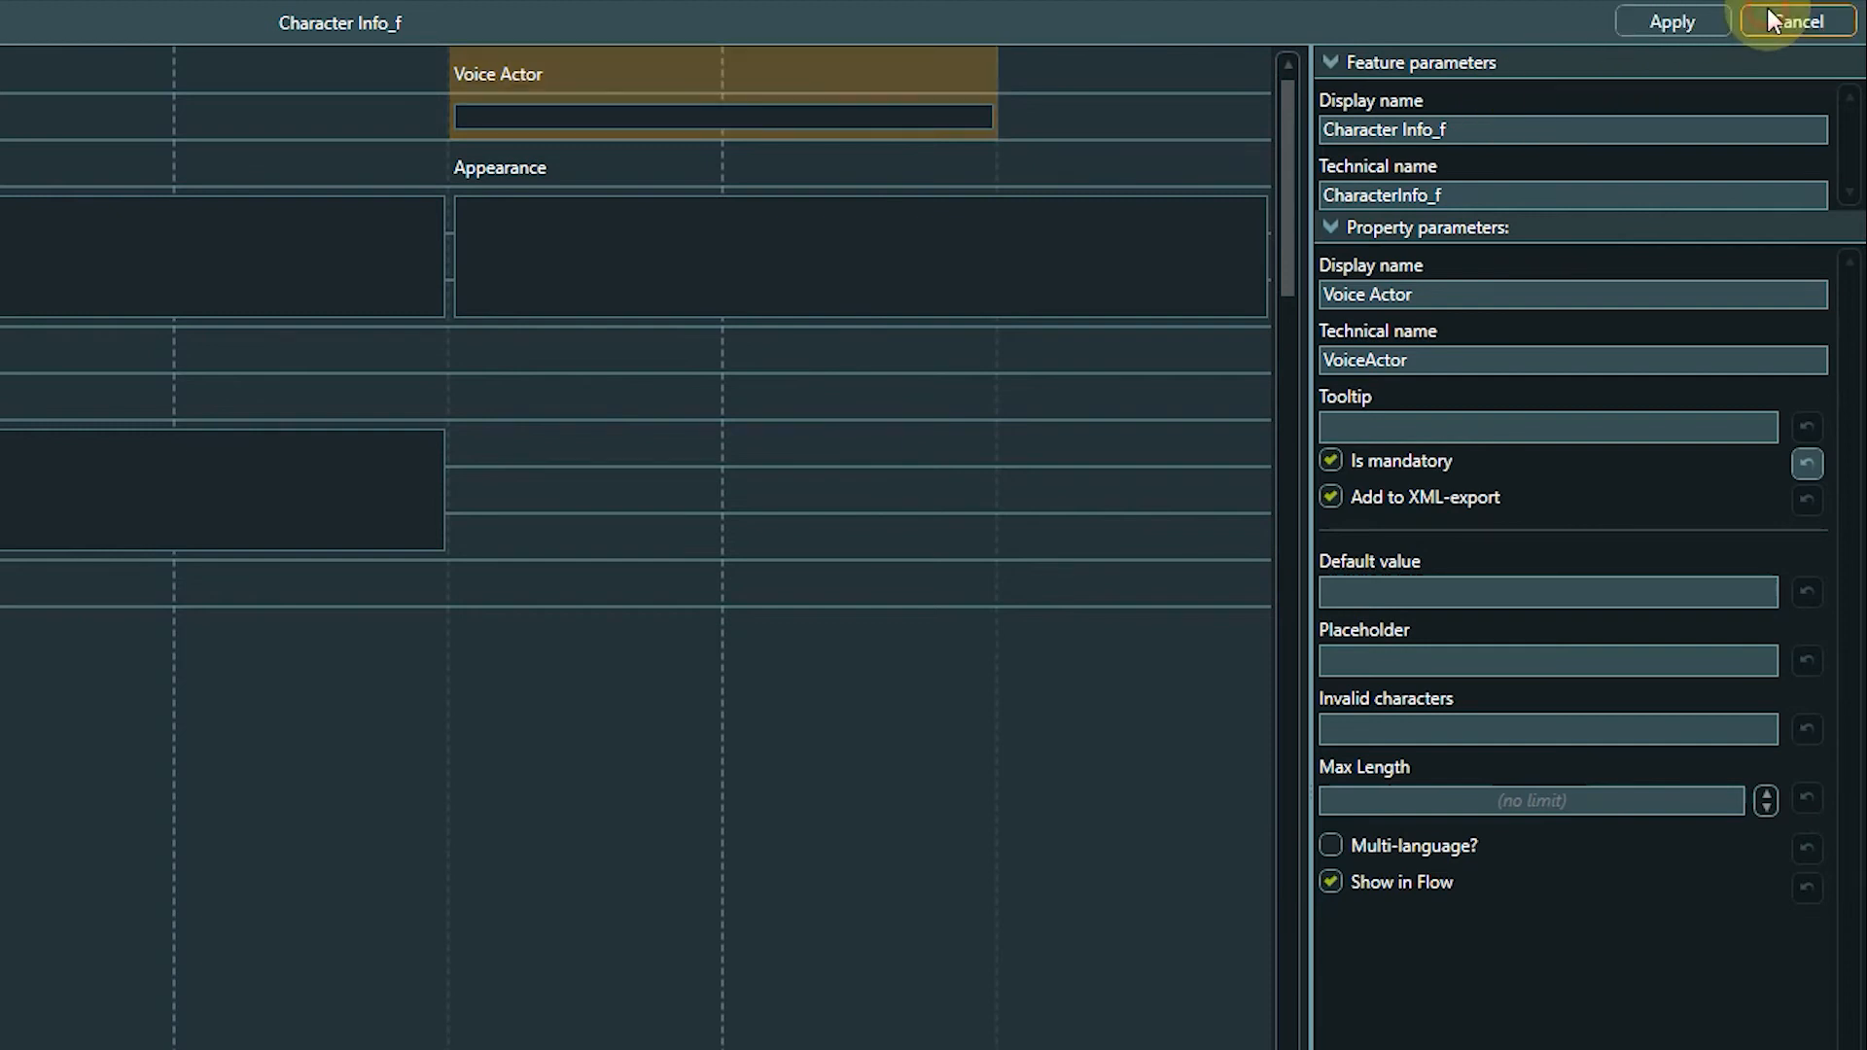
{"action": "left_click", "coordinate": [1791, 22]}
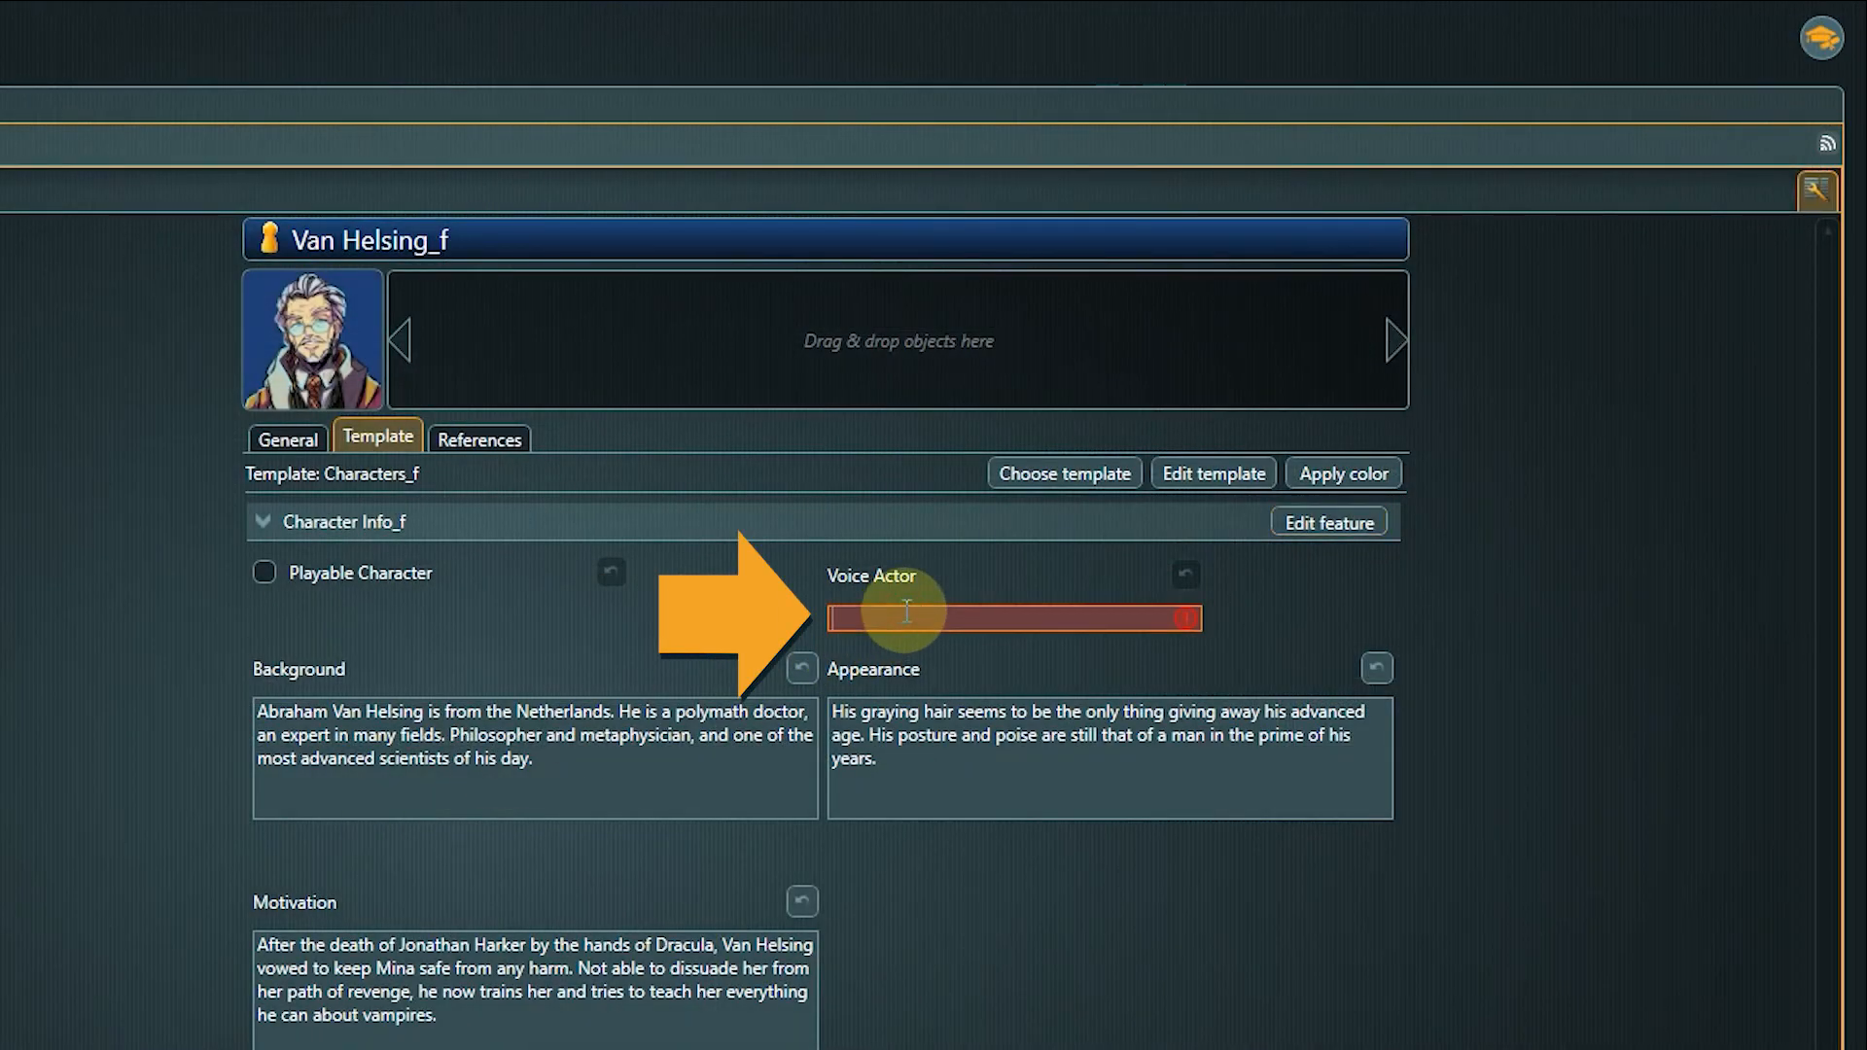
Step: Give Van Helsing_f the Voice Actor value 'Luke' and confirm it
{"action": "type", "text": "Luke"}
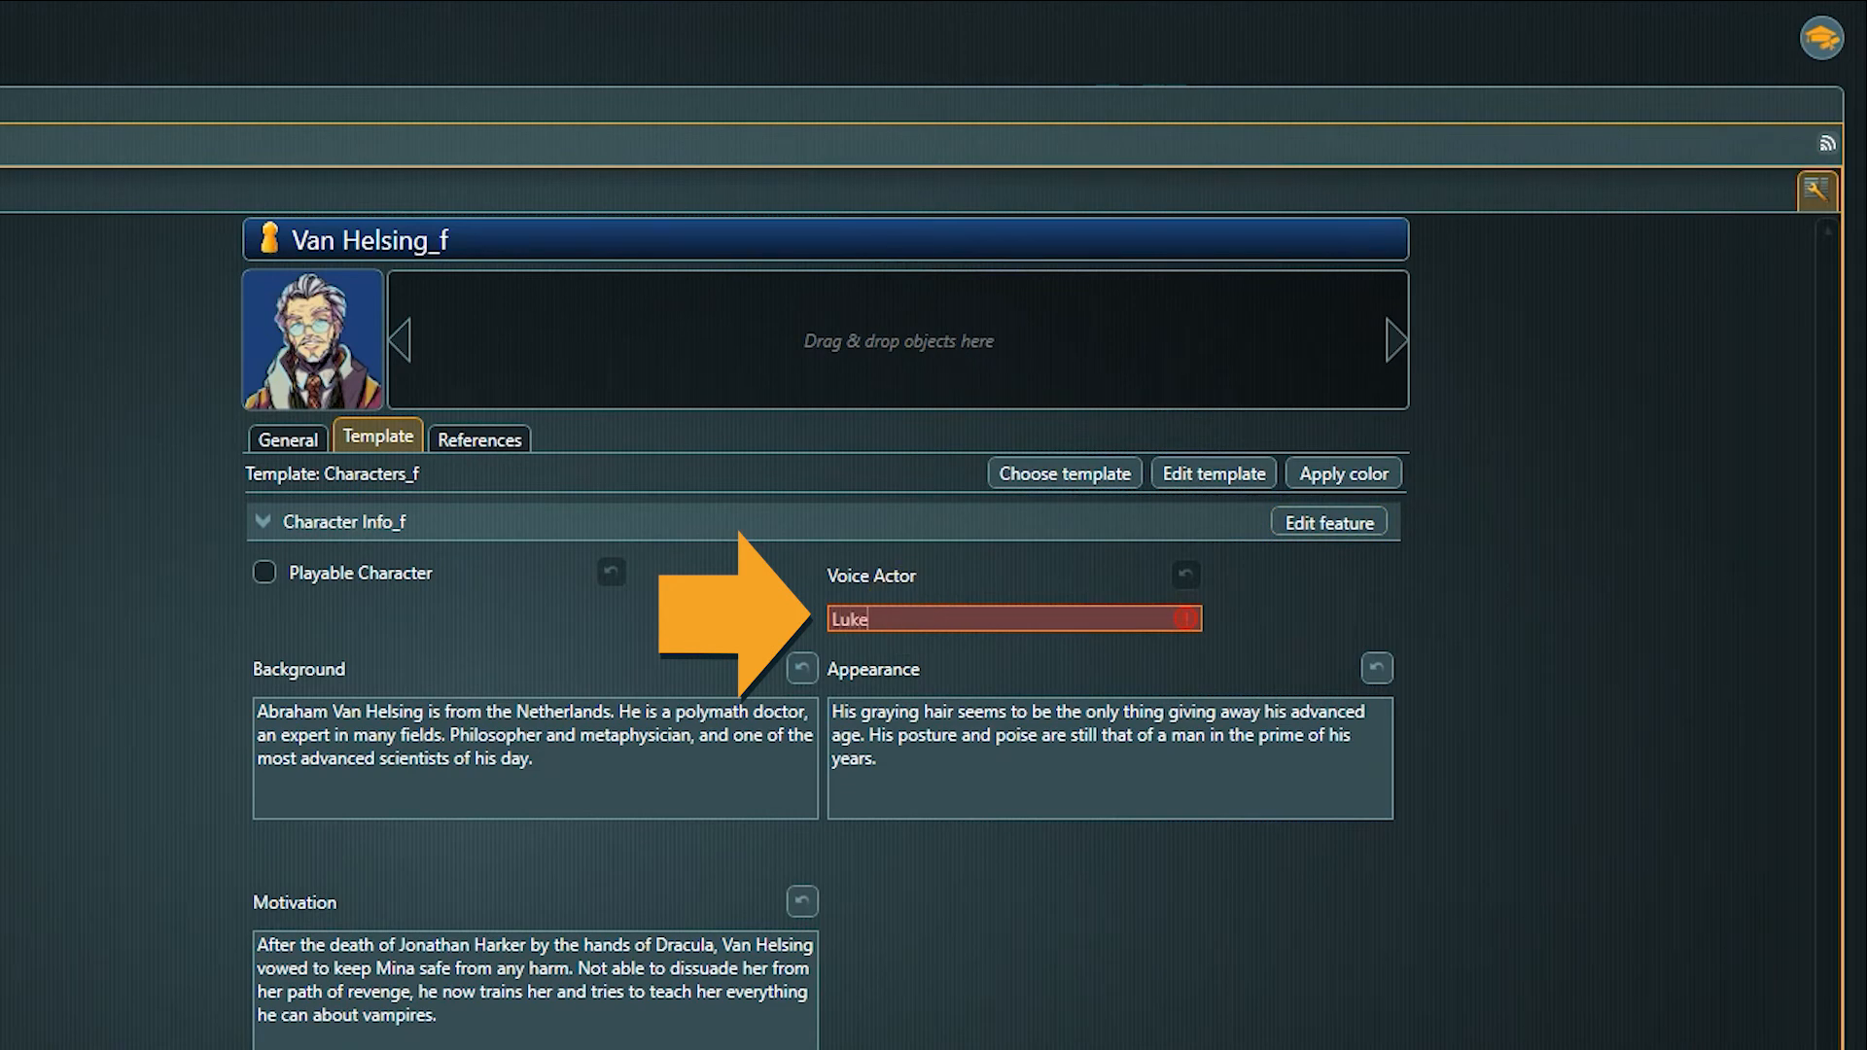
{"action": "left_click", "coordinate": [1262, 601]}
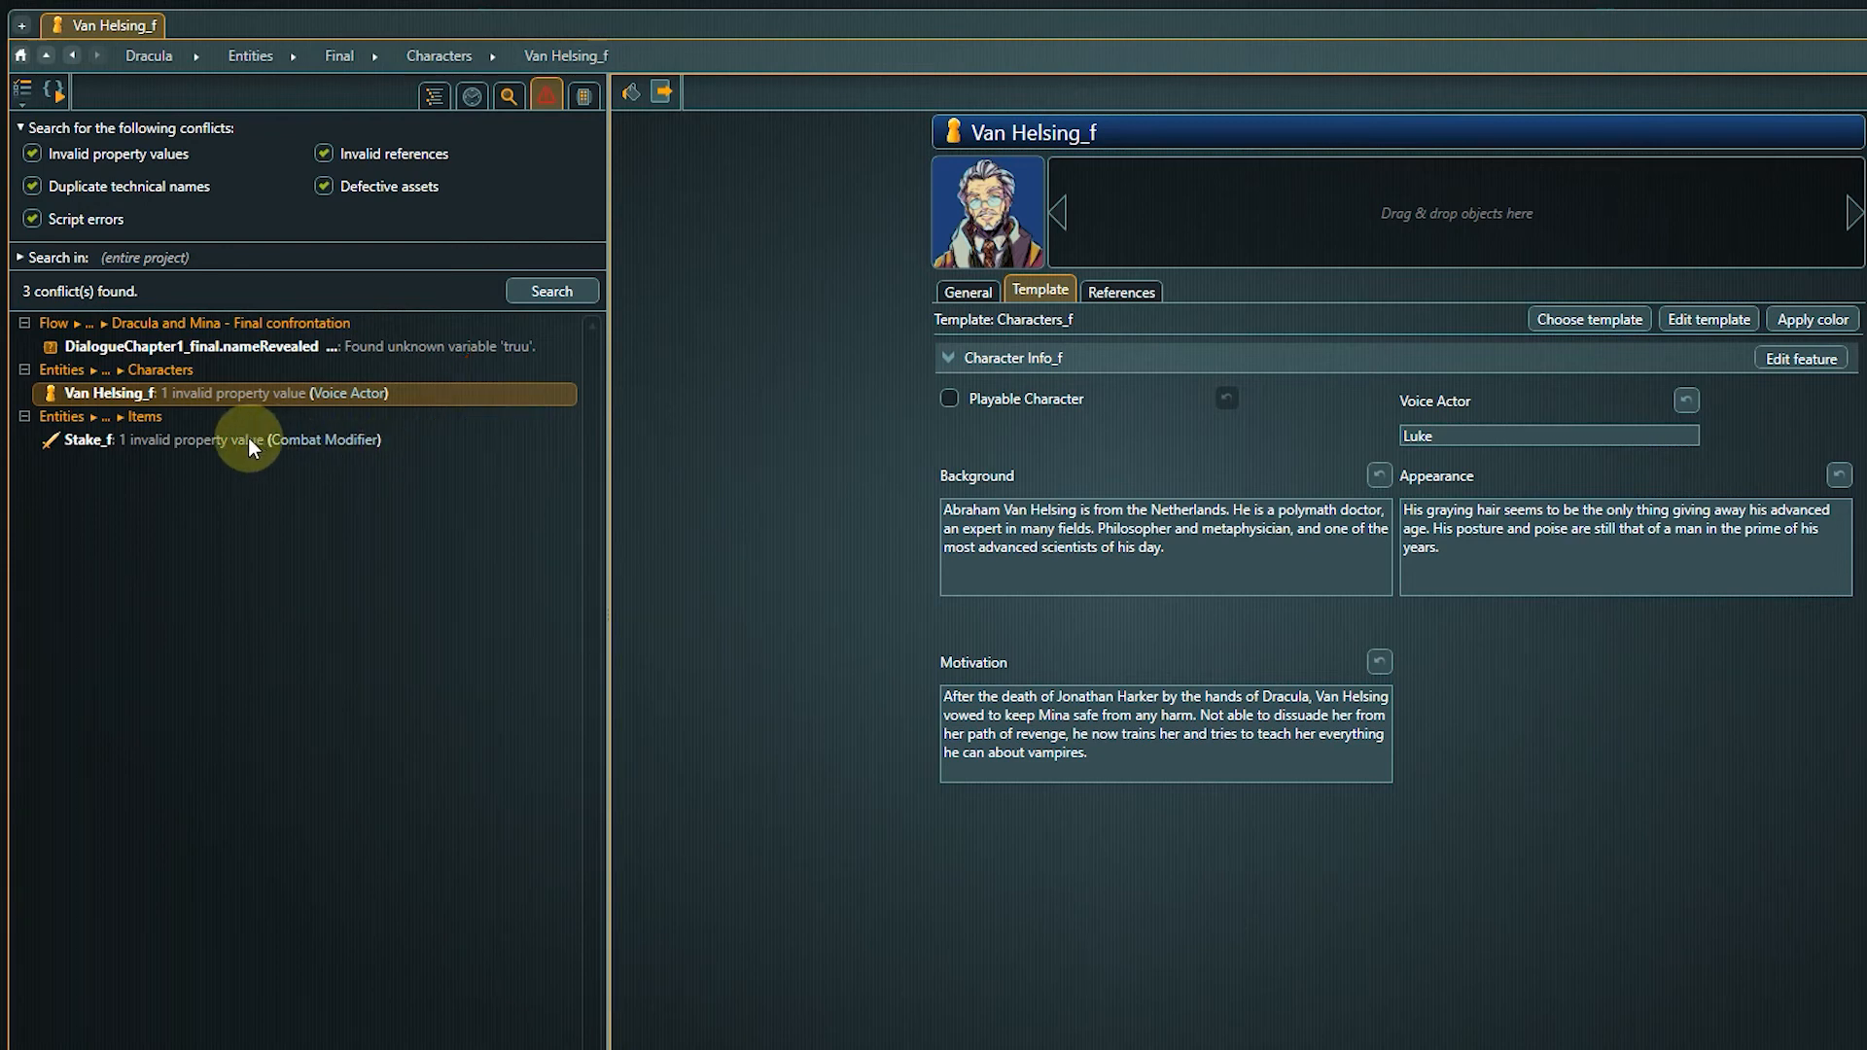
Step: Set Stake_f's Combat Modifier to 10 and re-search until no conflicts are found
{"action": "left_click", "coordinate": [214, 440]}
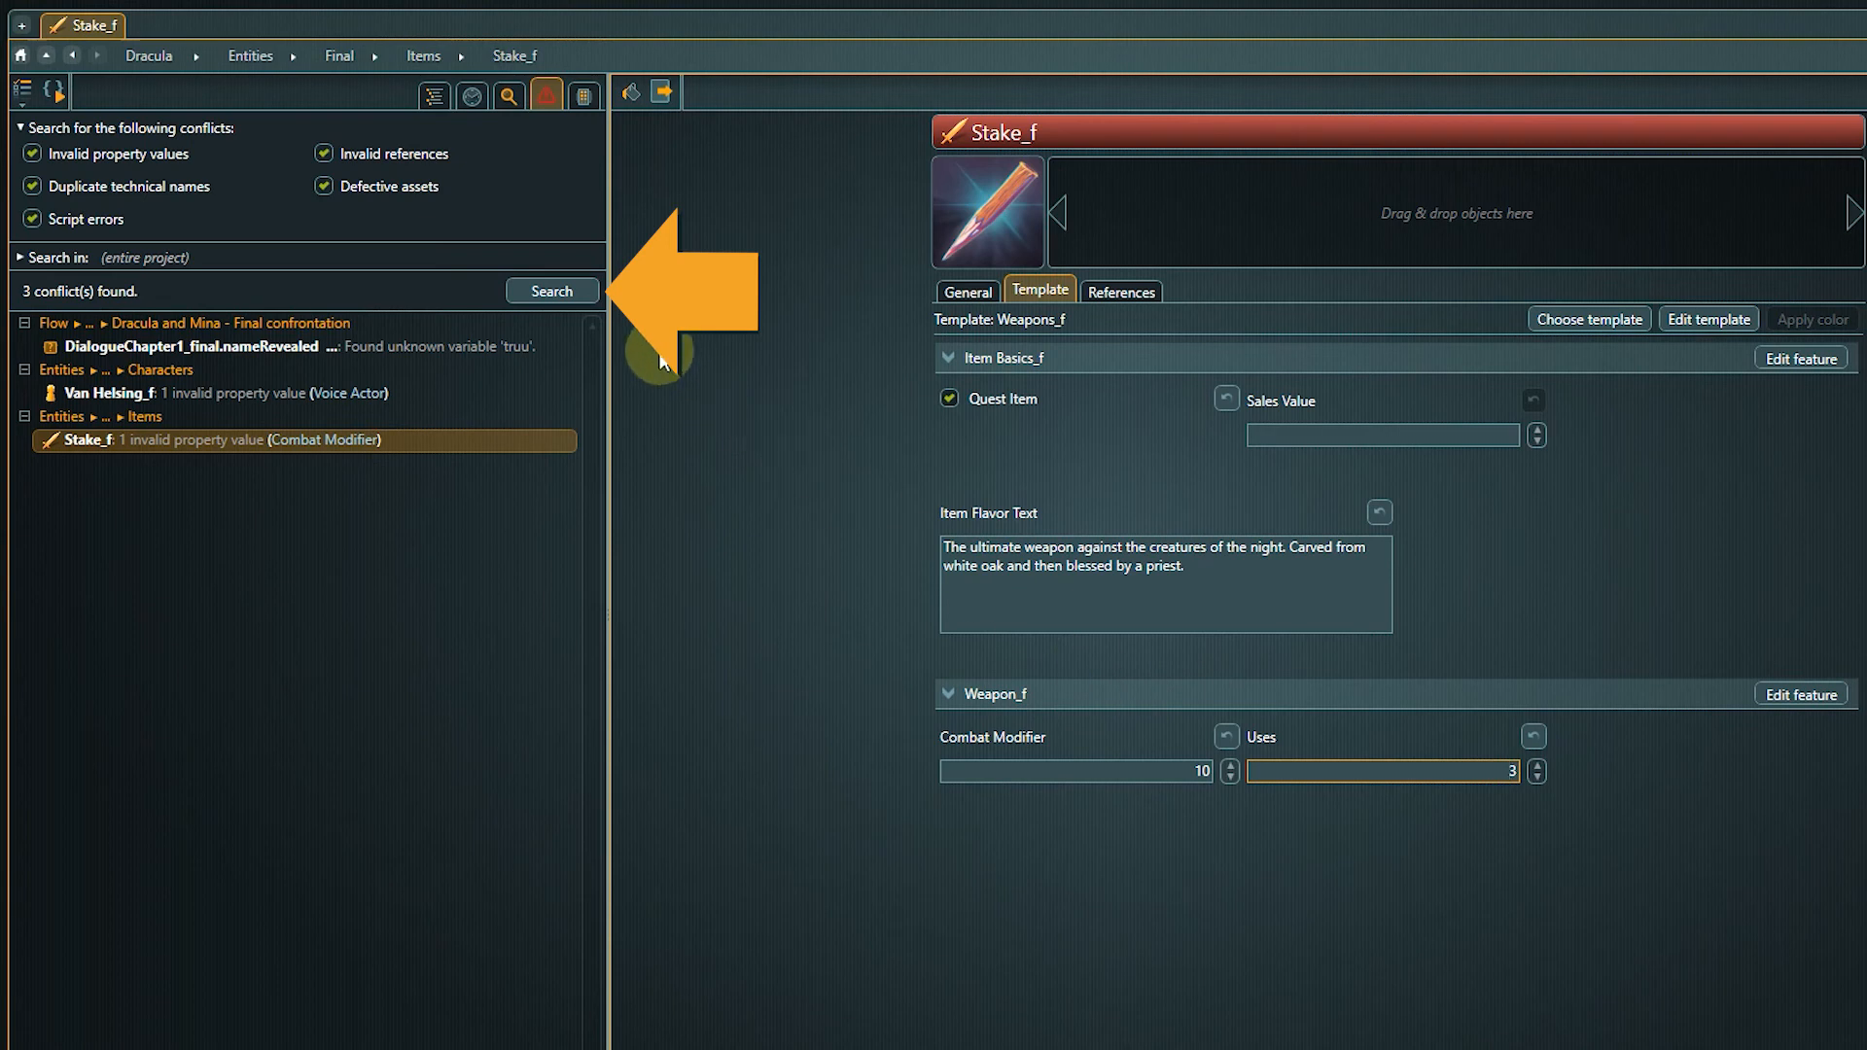
{"action": "left_click", "coordinate": [551, 290]}
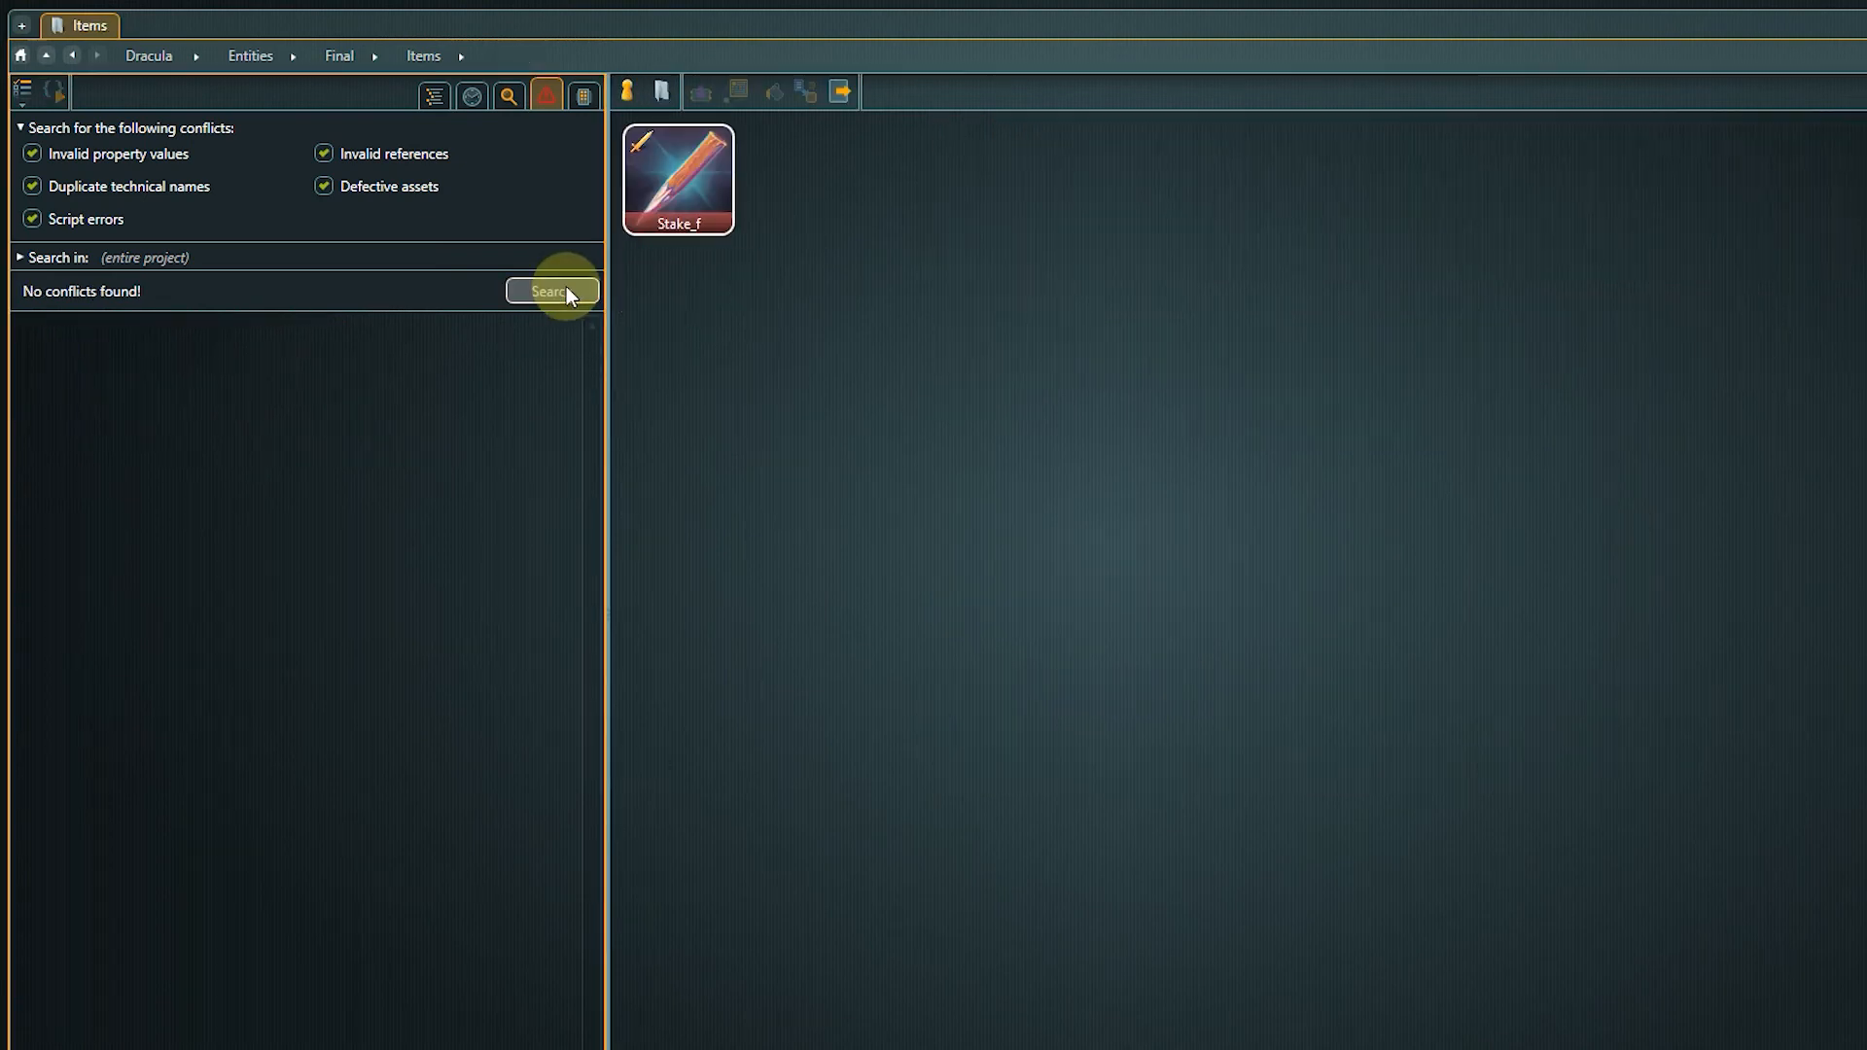
{"action": "left_click", "coordinate": [551, 290]}
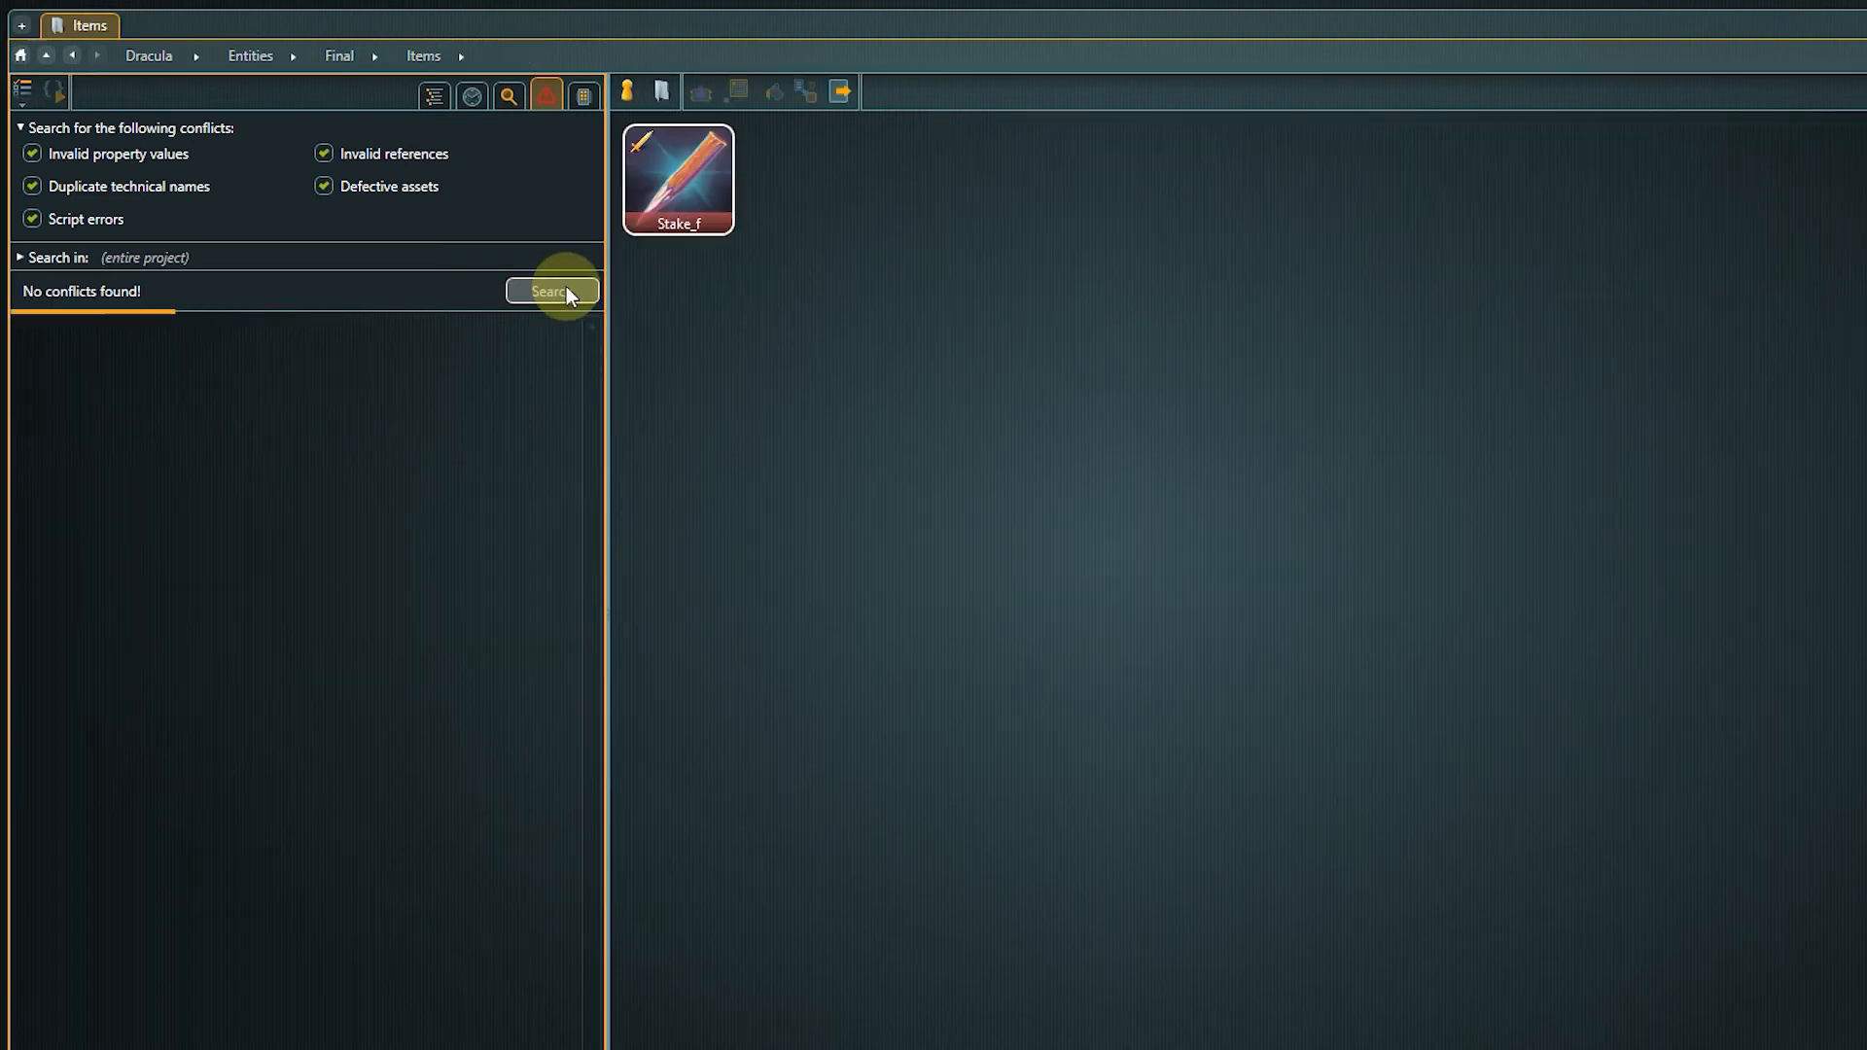